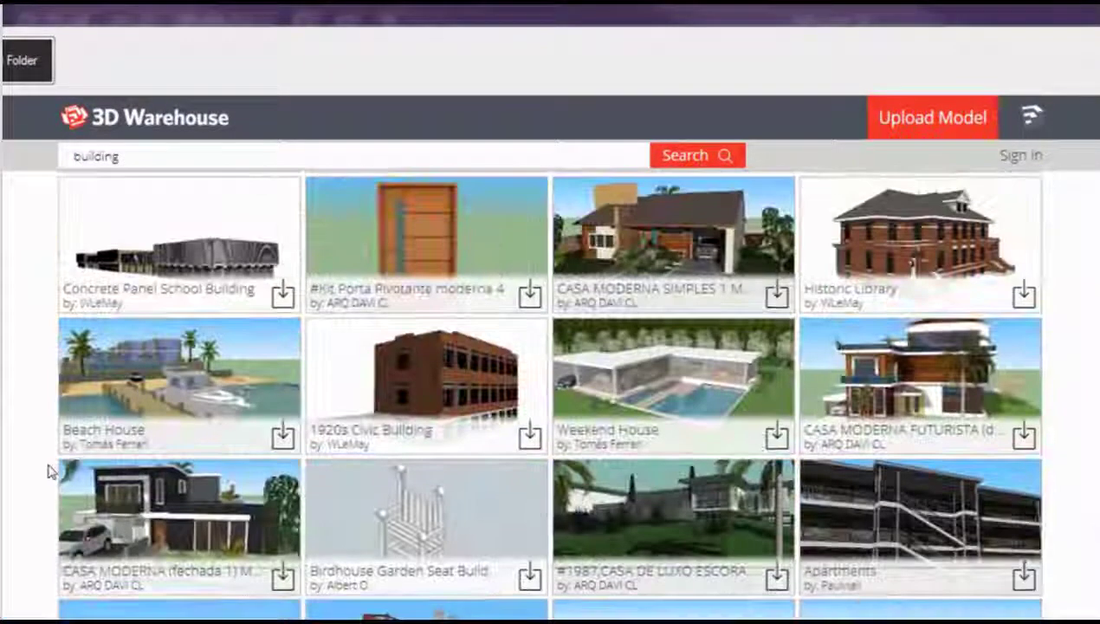
Step: Place the AC Cobra car symbol in the top view and set its facing direction
click(697, 155)
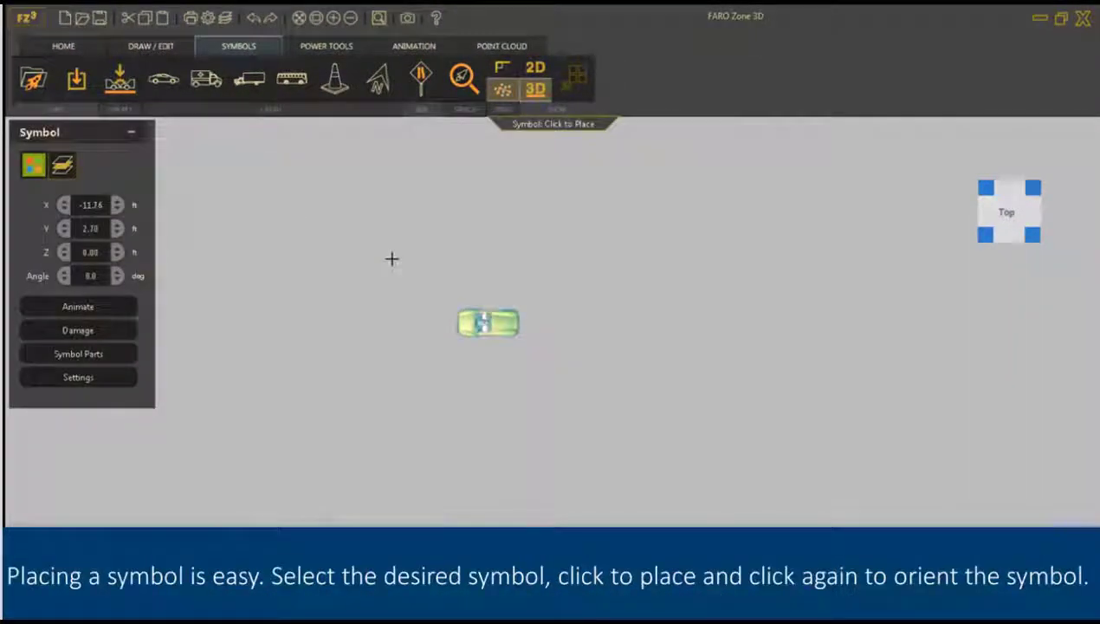
click(488, 322)
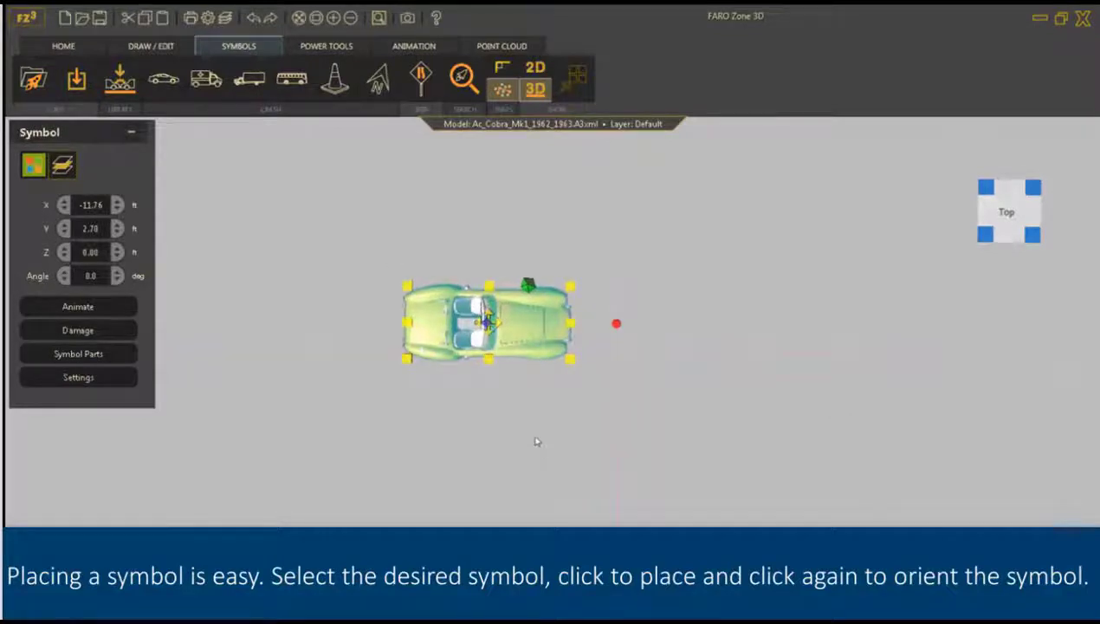
click(534, 89)
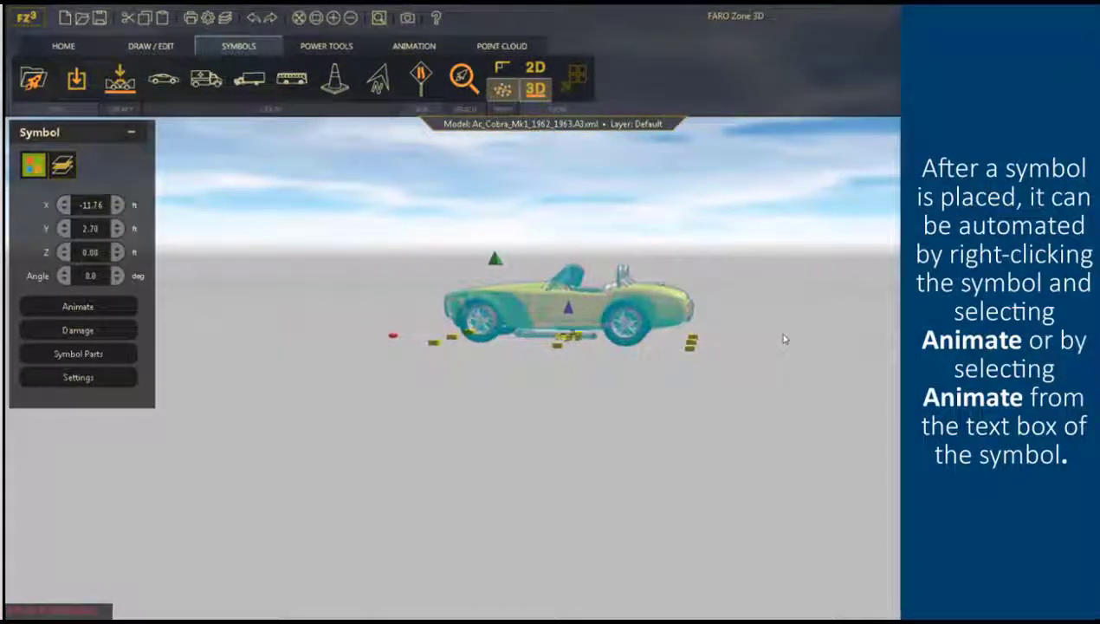
mouse_move(77, 307)
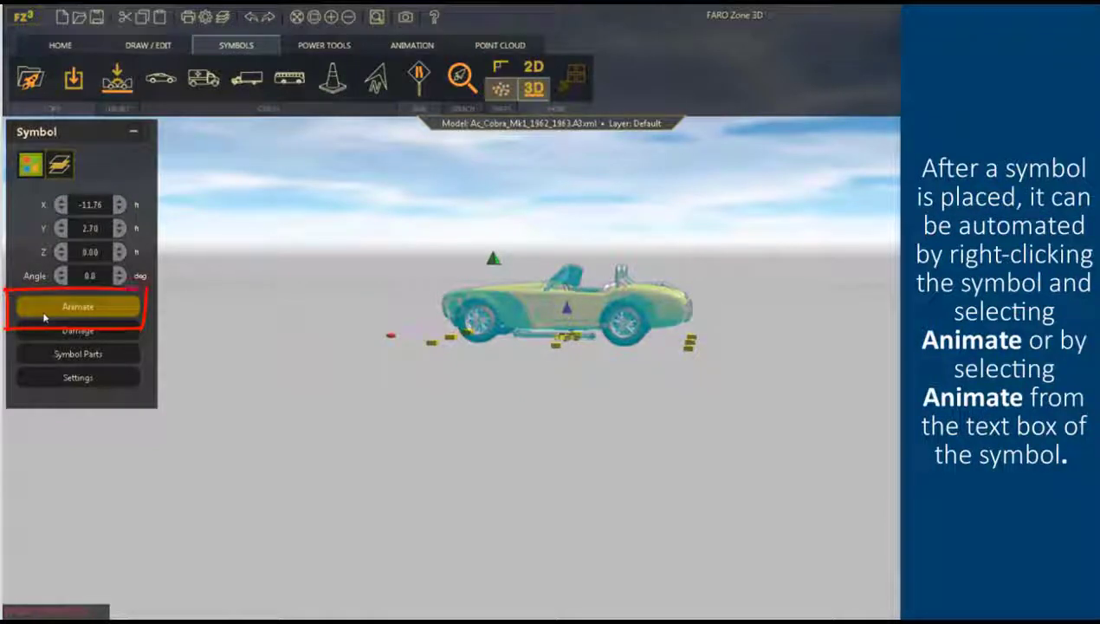
mouse_move(35, 256)
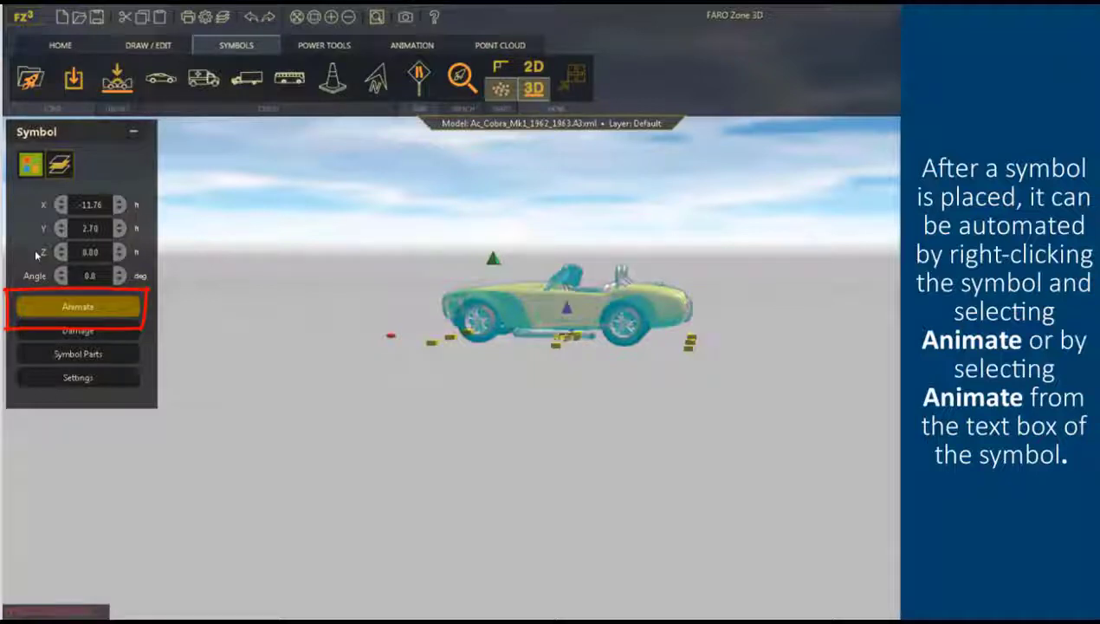
Step: Start the Animate command on the placed AC Cobra from the Symbol panel
click(77, 306)
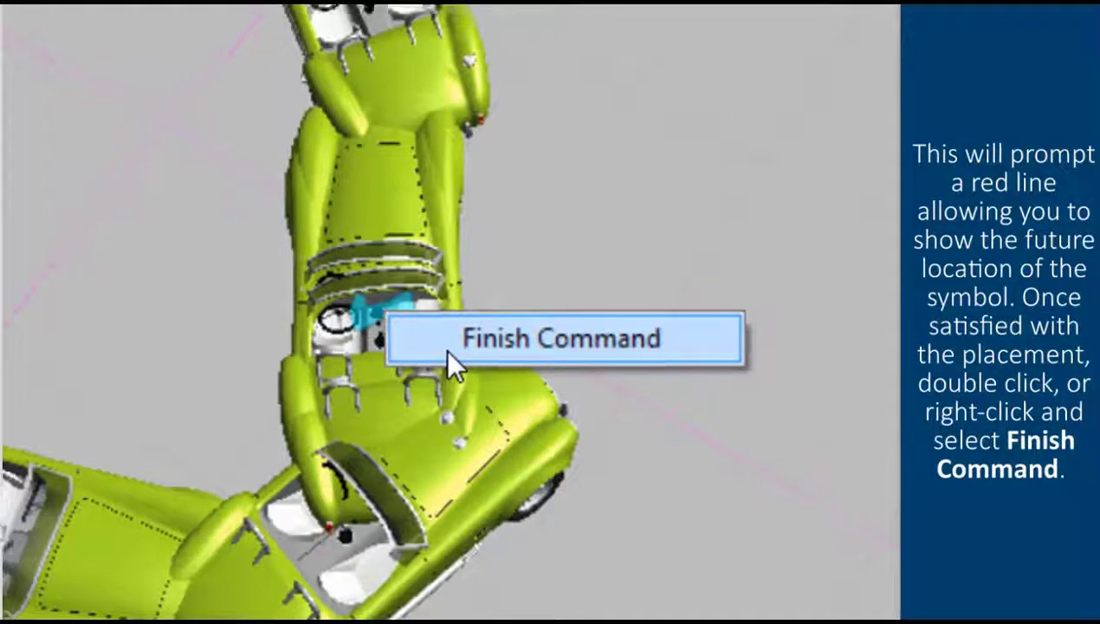
Step: Finish the AC Cobra's animation path with Finish Command
click(561, 338)
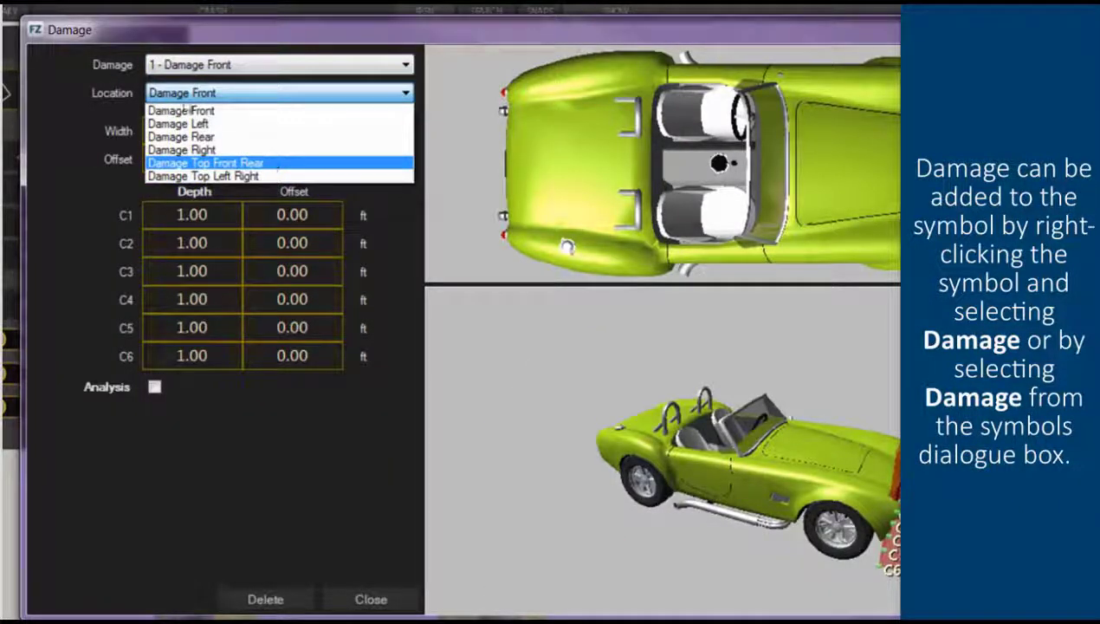
Step: Set the Damage dialog location to Damage Top Front Rear, then change it to Damage Right
click(205, 163)
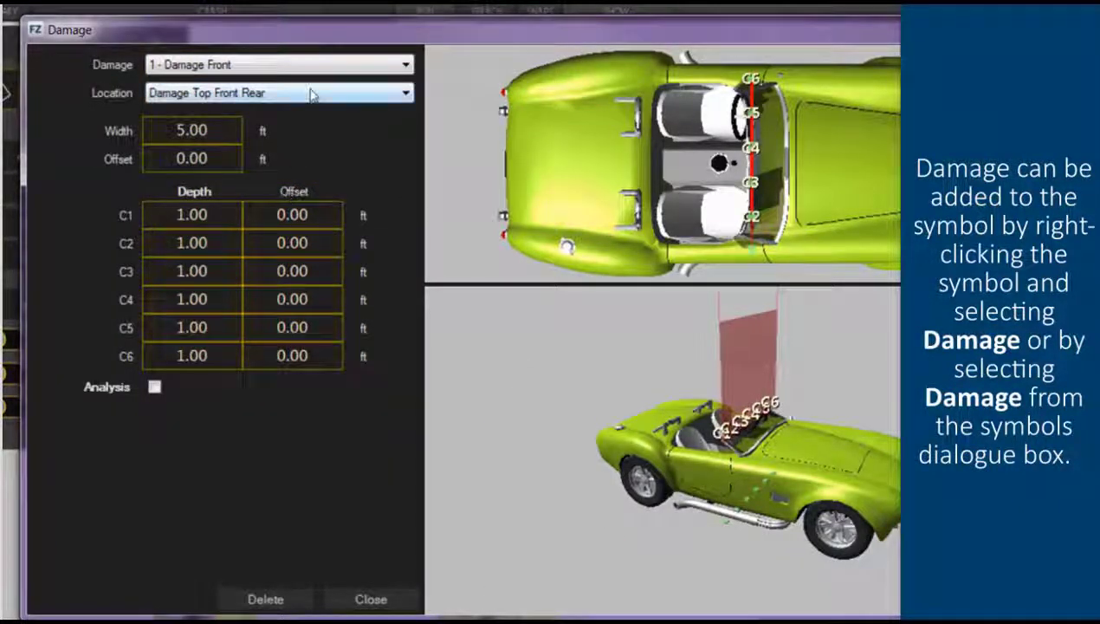
click(403, 93)
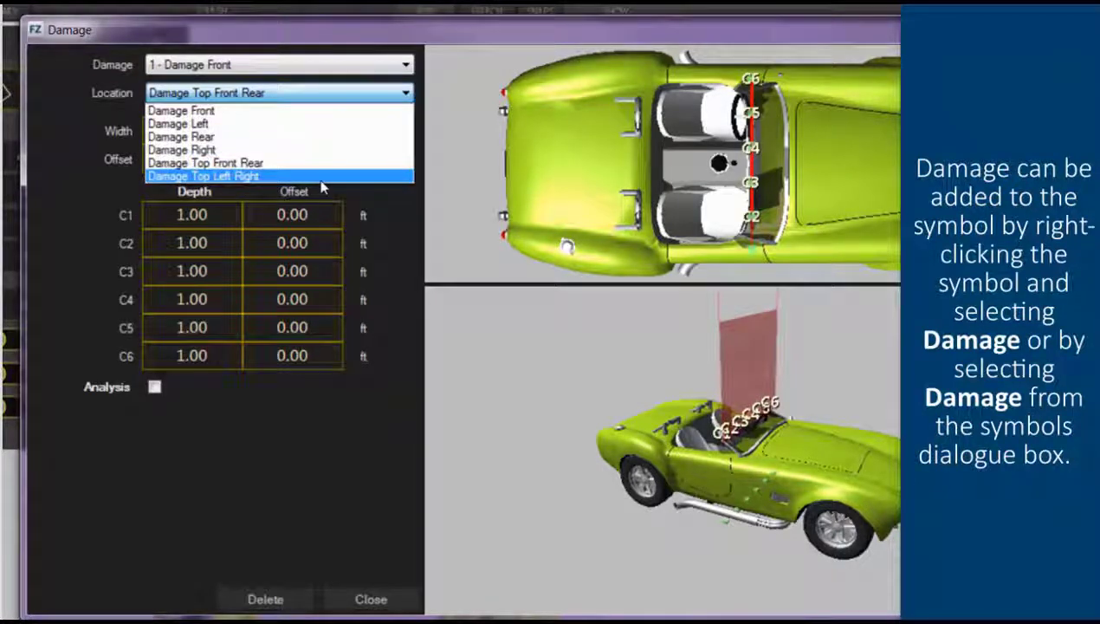
click(181, 149)
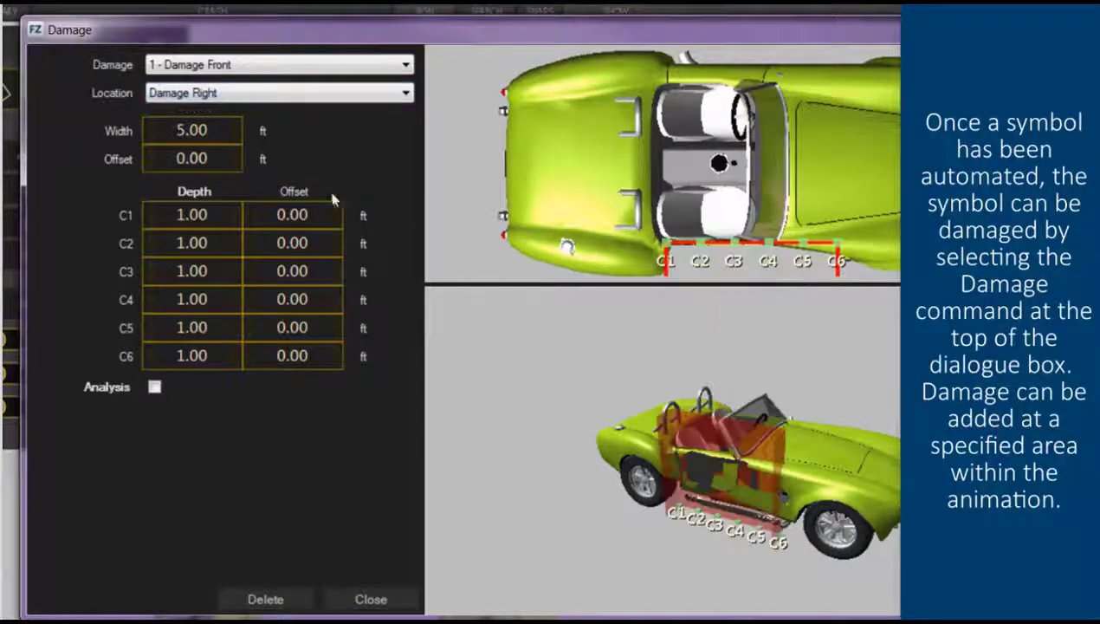